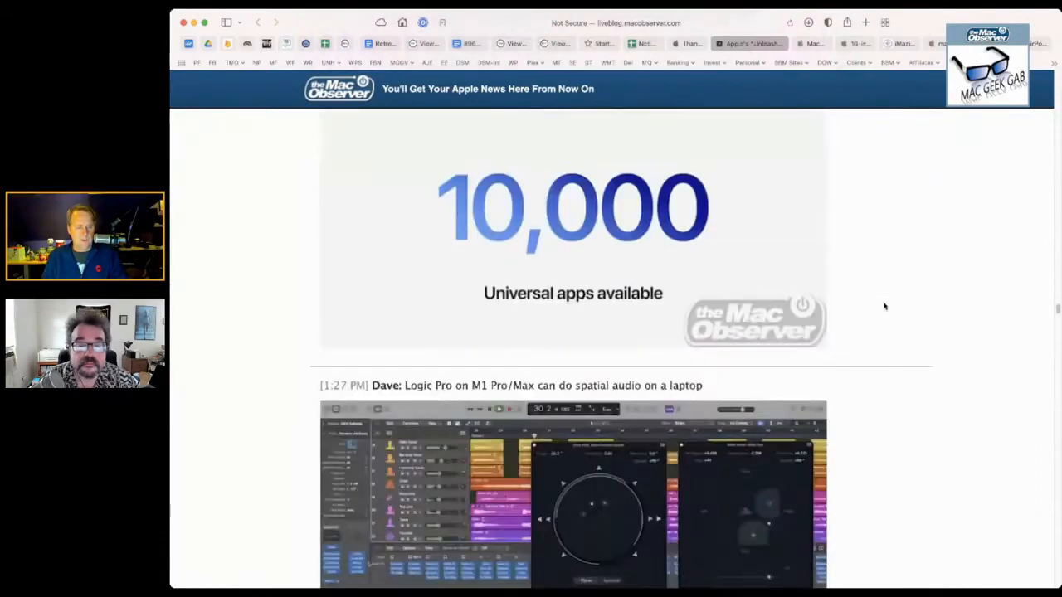
Scroll down the Mac Observer live blog of the M1 Pro/M1 Max event
{"action": "scroll", "scroll_direction": "down", "scroll_amount": 3}
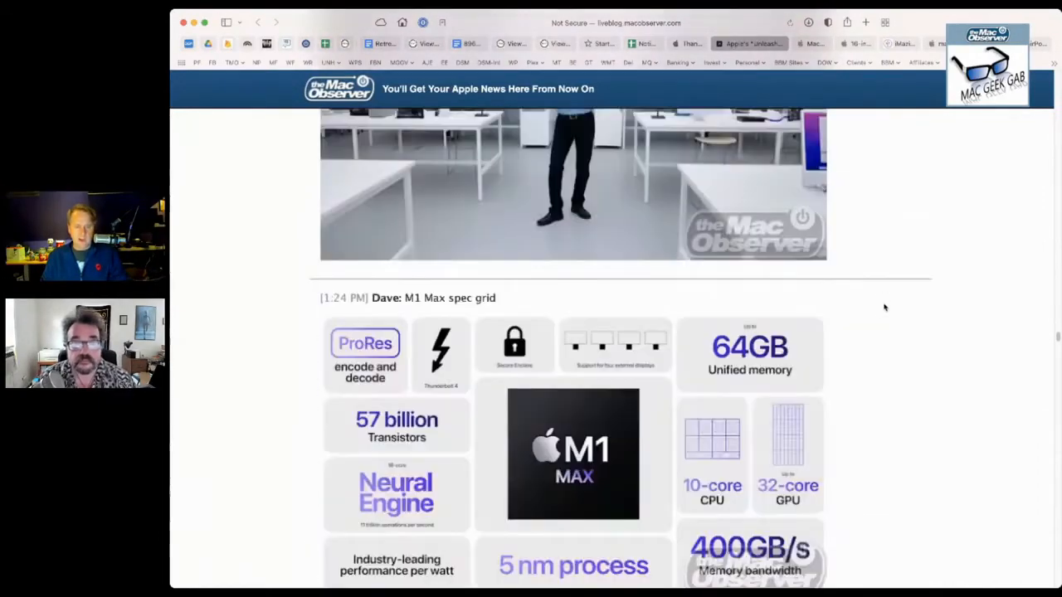
{"action": "scroll", "scroll_direction": "down", "scroll_amount": 3}
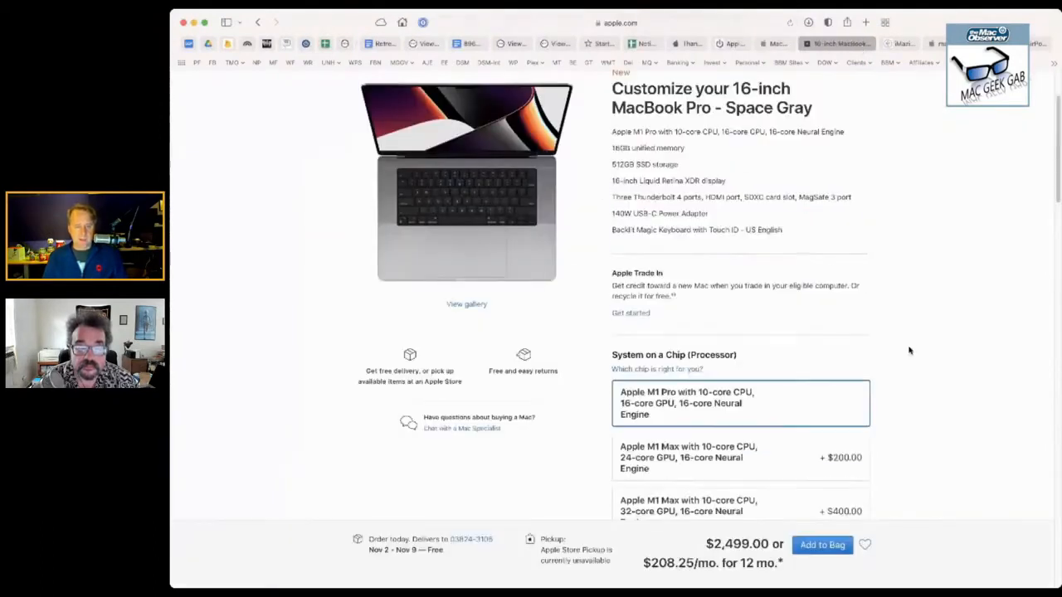
{"action": "scroll", "scroll_direction": "down", "scroll_amount": 3}
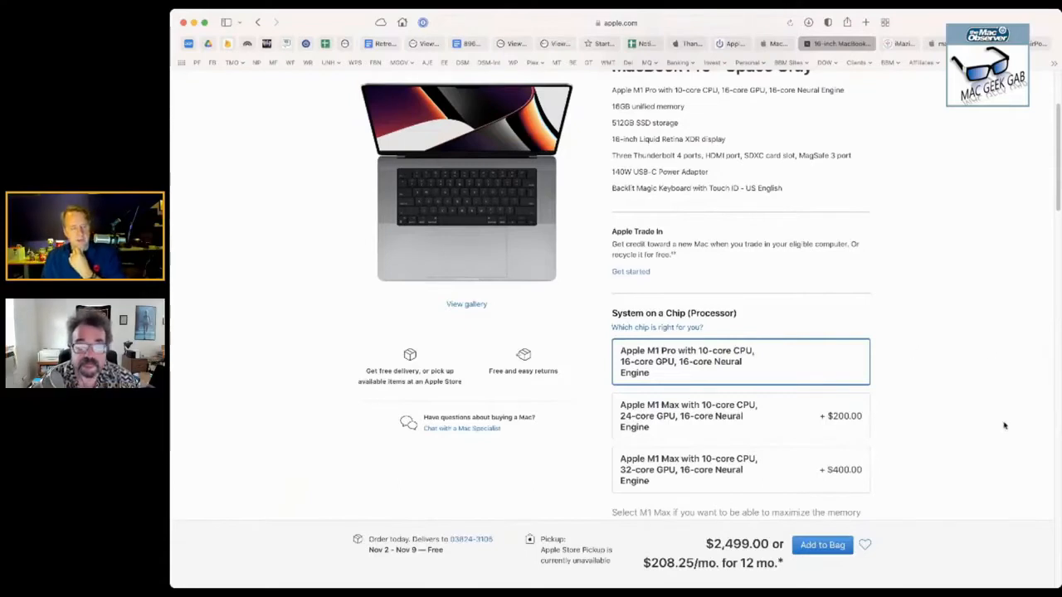
{"action": "scroll", "scroll_direction": "down", "scroll_amount": 3}
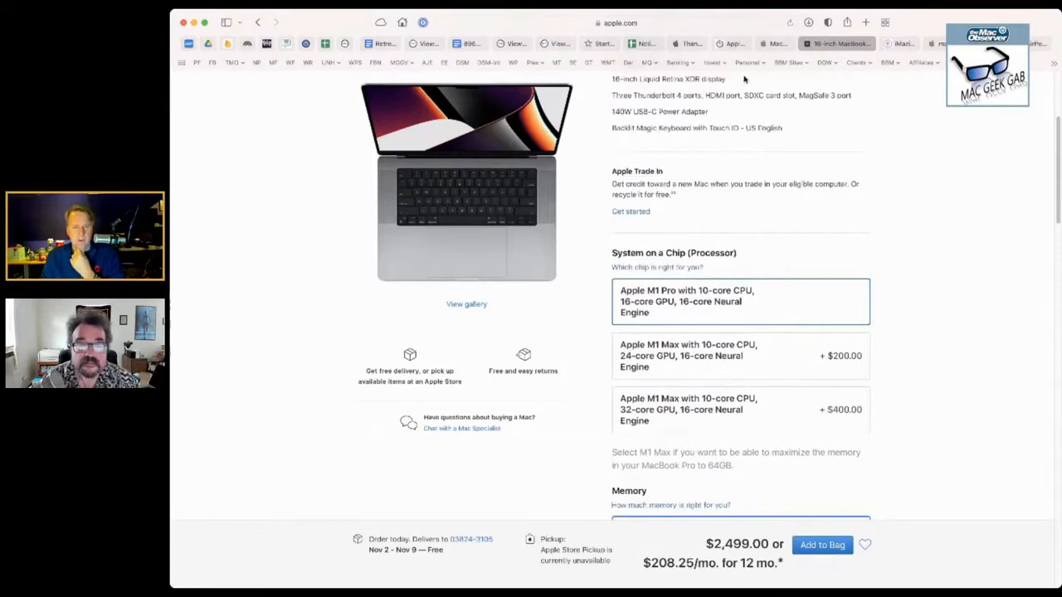
Switch back to the Mac Observer live blog tab showing the M1 Max spec grid
{"action": "left_click", "coordinate": [734, 43]}
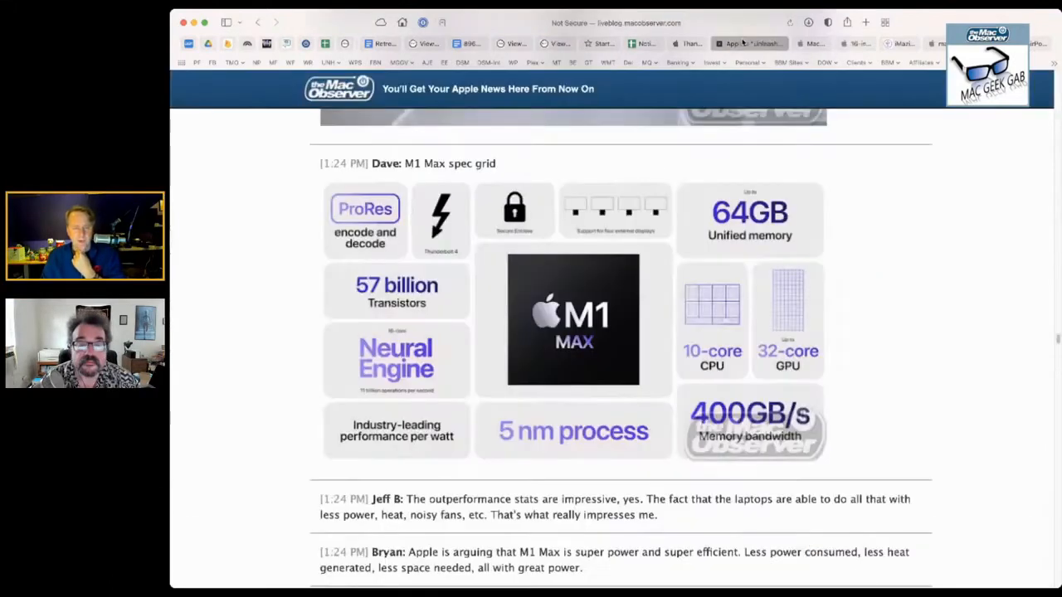
{"action": "mouse_move", "coordinate": [968, 386]}
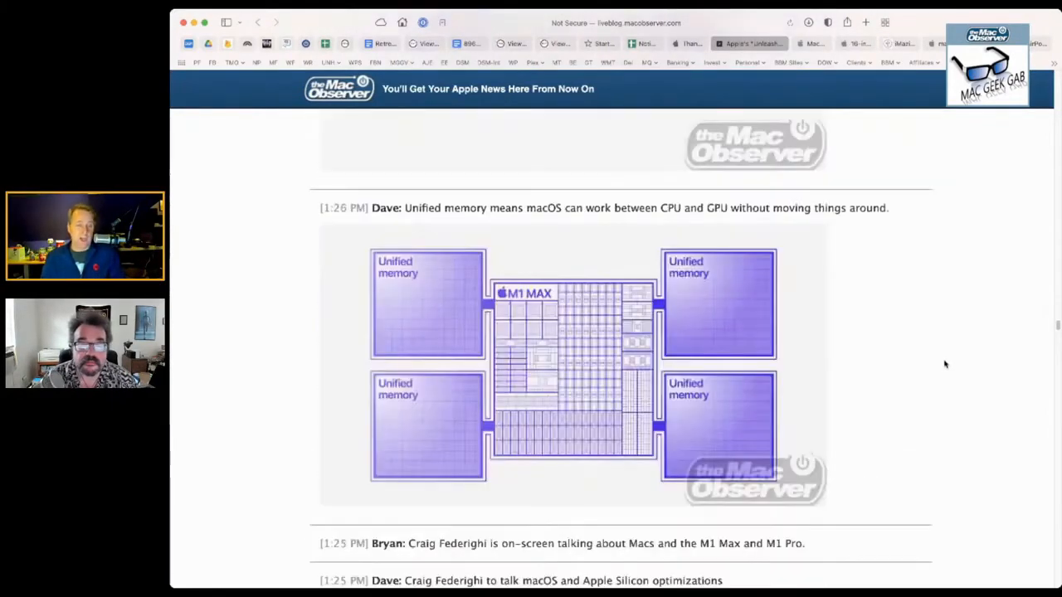
{"action": "scroll", "scroll_direction": "down", "scroll_amount": 3}
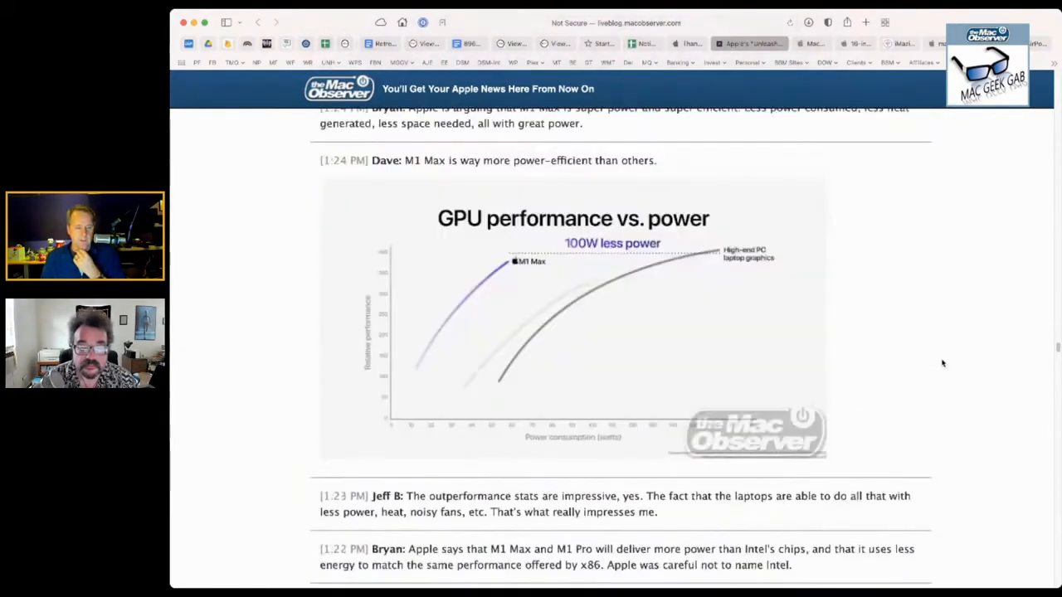
{"action": "scroll", "scroll_direction": "down", "scroll_amount": 3}
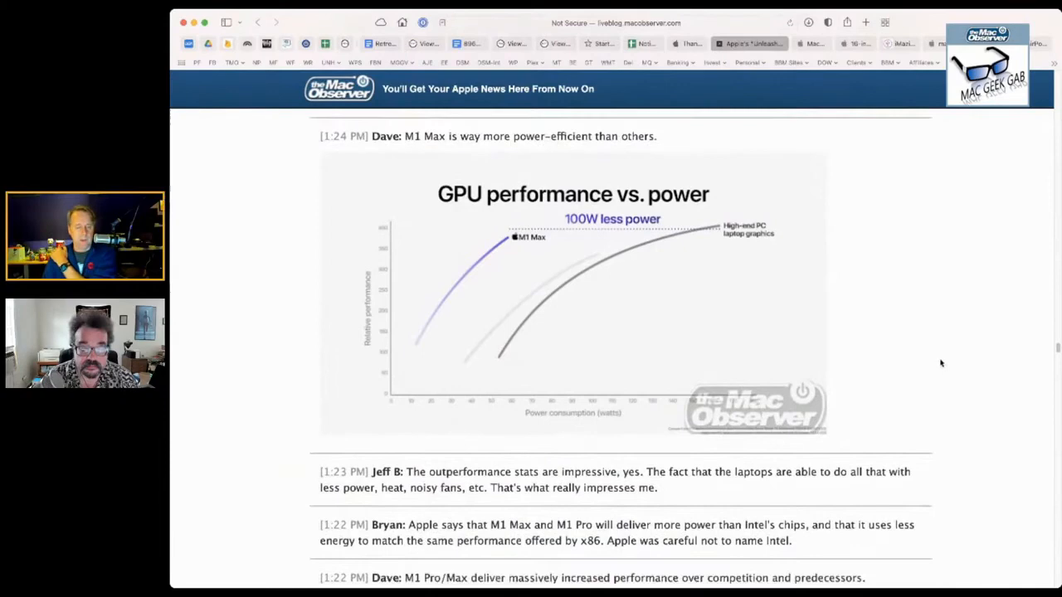
{"action": "scroll", "scroll_direction": "down", "scroll_amount": 3}
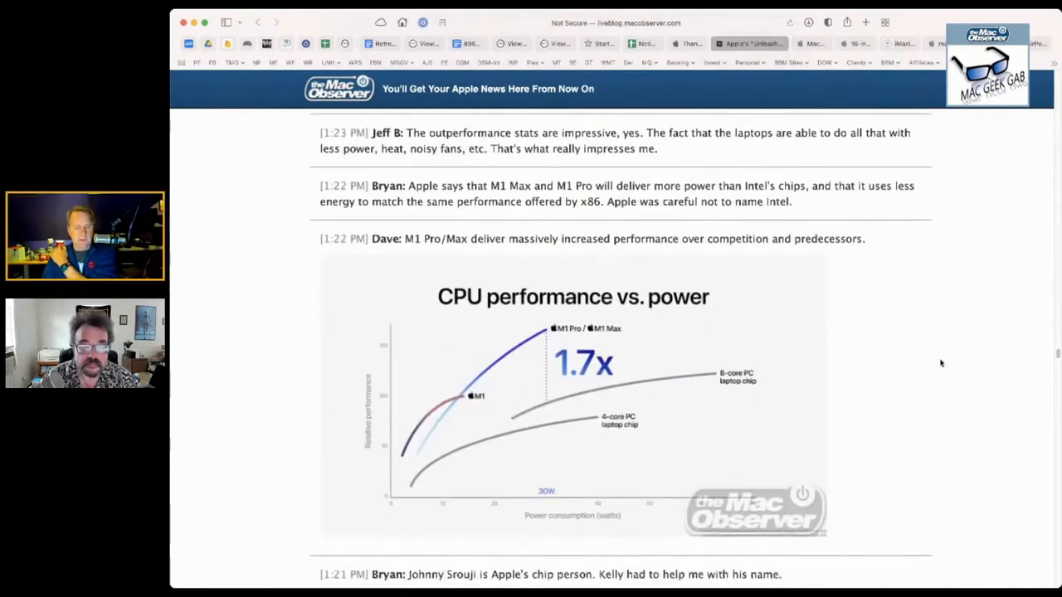
{"action": "scroll", "scroll_direction": "down", "scroll_amount": 3}
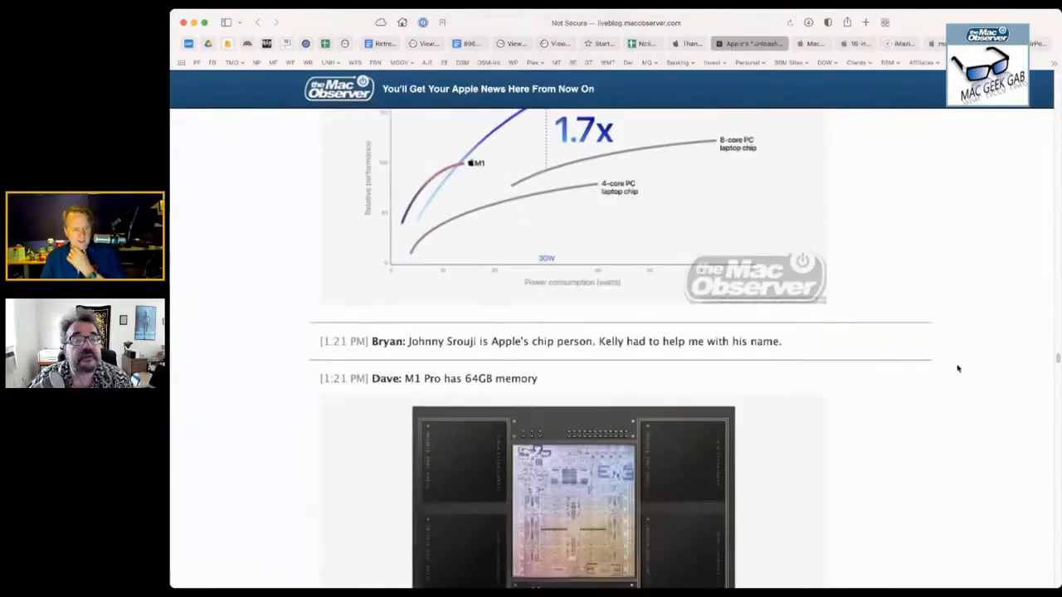
{"action": "scroll", "scroll_direction": "down", "scroll_amount": 3}
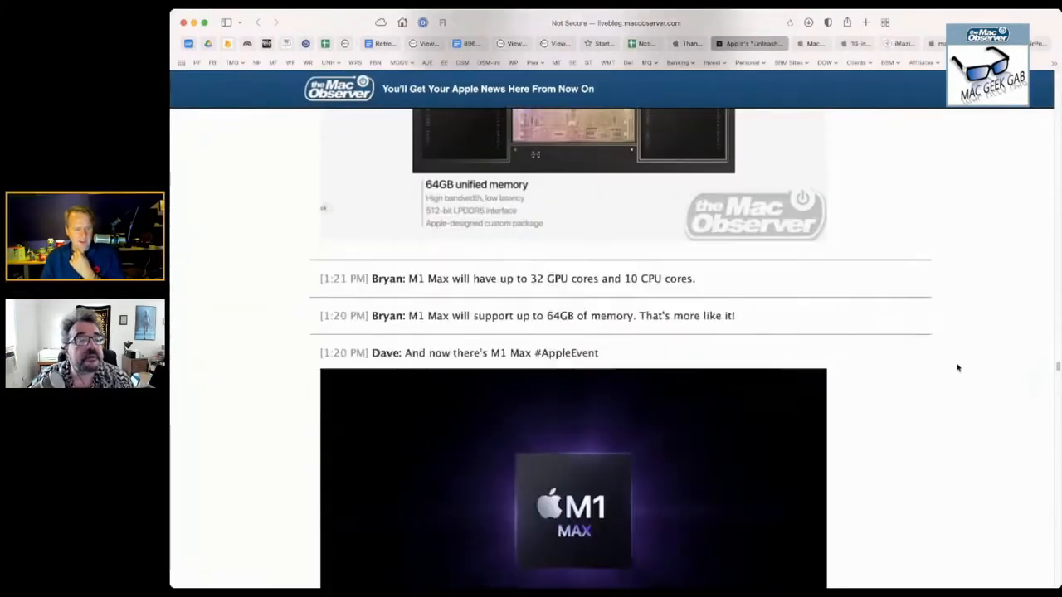
{"action": "scroll", "scroll_direction": "down", "scroll_amount": 3}
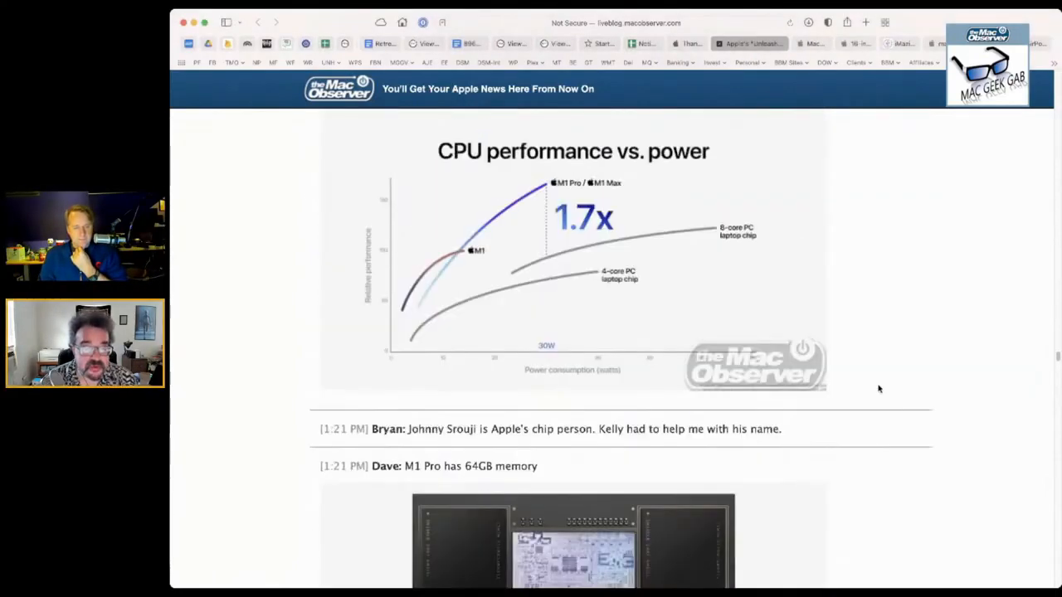
{"action": "scroll", "scroll_direction": "down", "scroll_amount": 3}
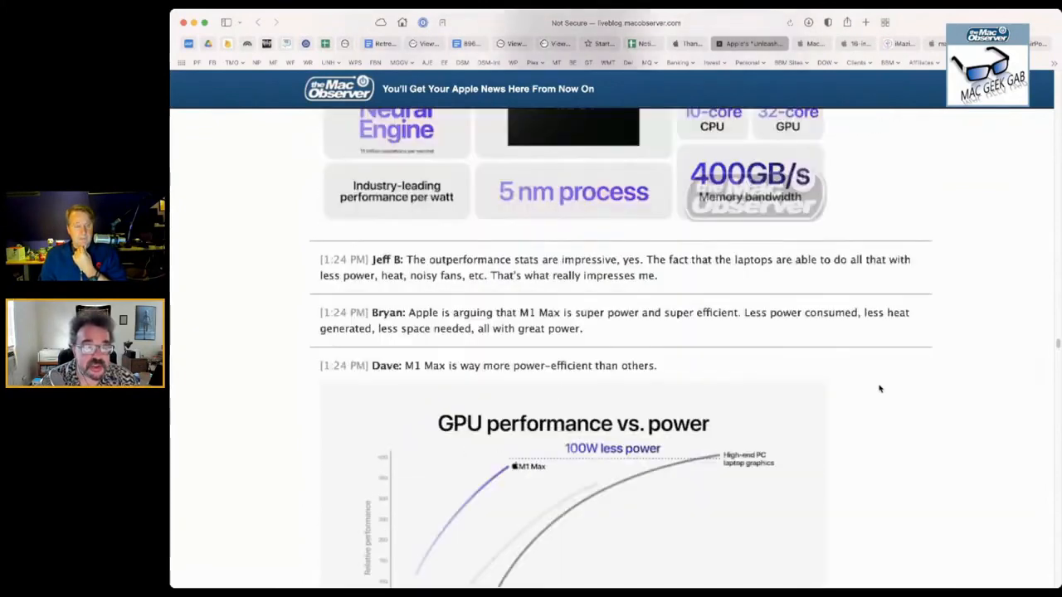
{"action": "scroll", "scroll_direction": "down", "scroll_amount": 3}
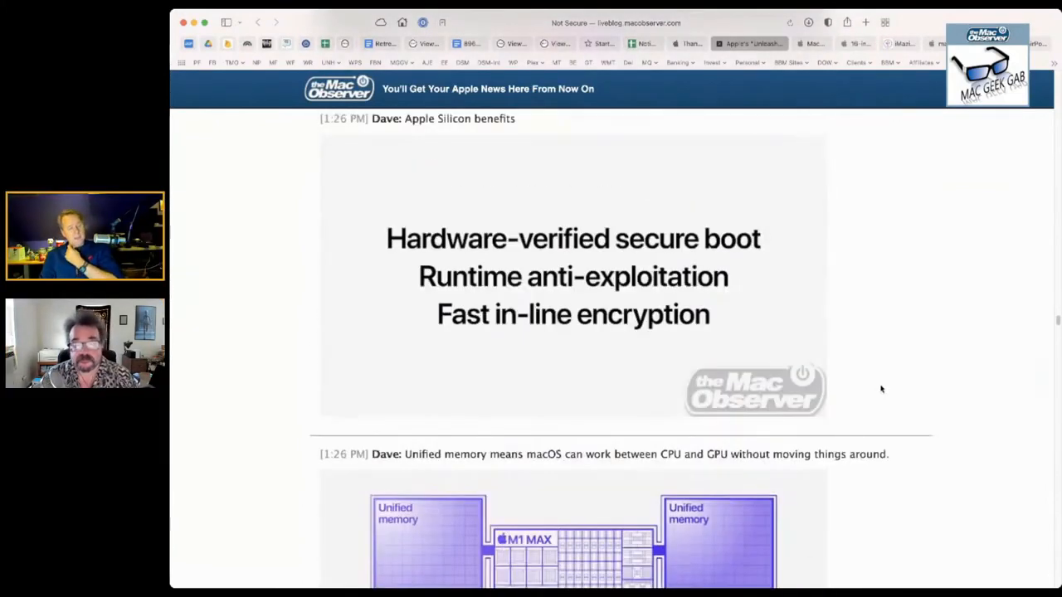
{"action": "scroll", "scroll_direction": "down", "scroll_amount": 3}
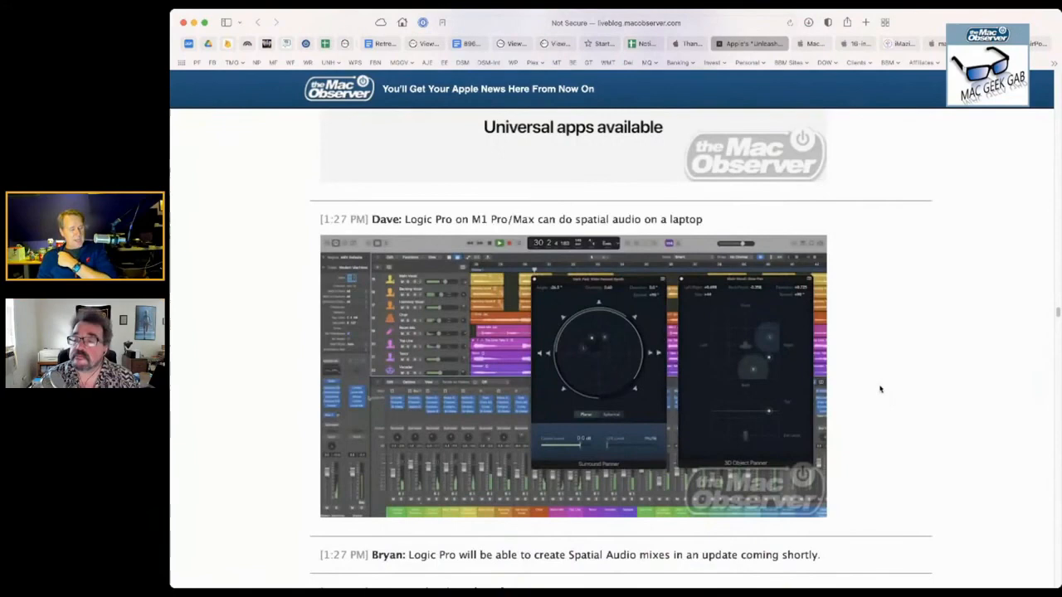
{"action": "mouse_move", "coordinate": [908, 425]}
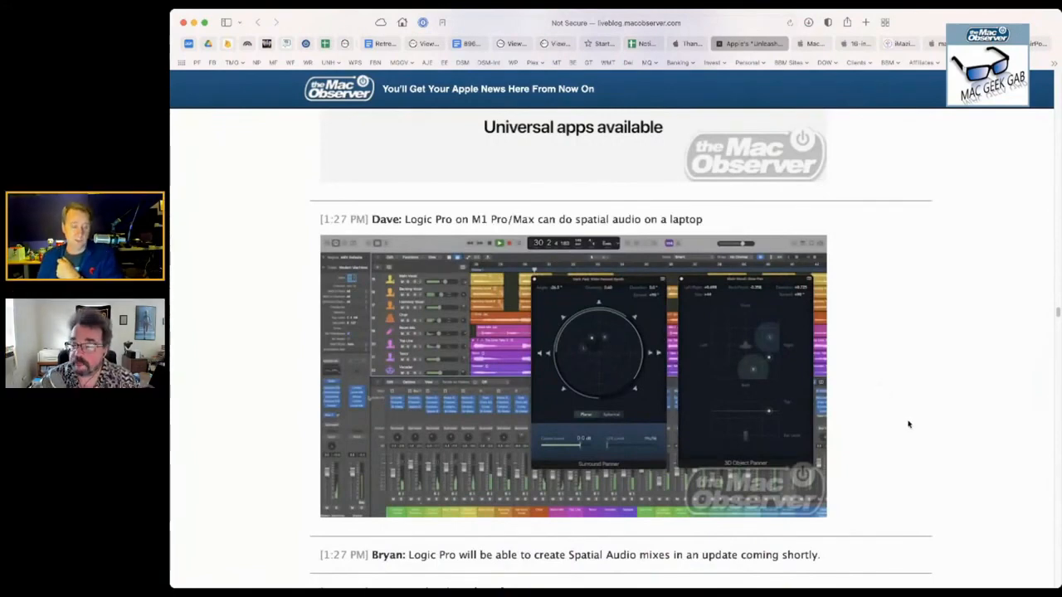